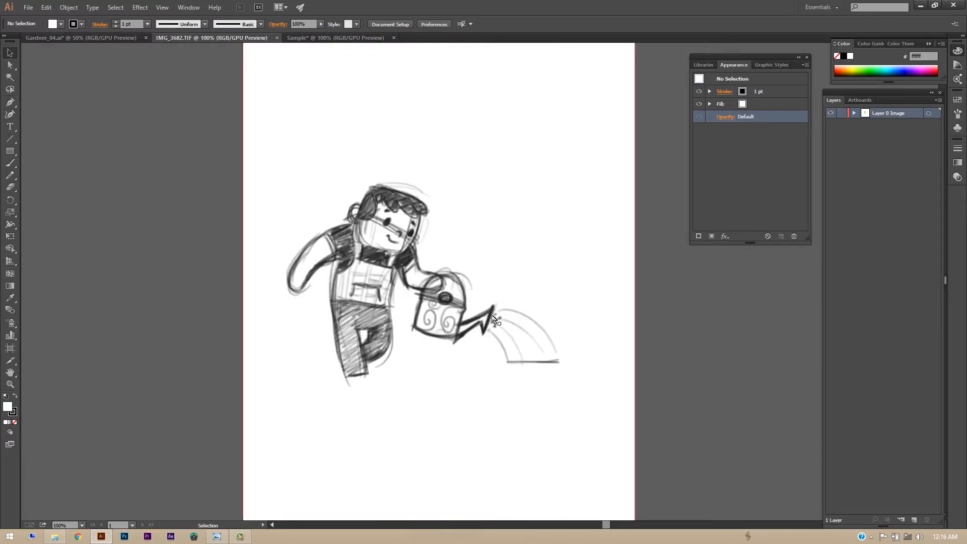
Move the right dirt mound onto its own new layer above DirtMound and rename it.
click(81, 37)
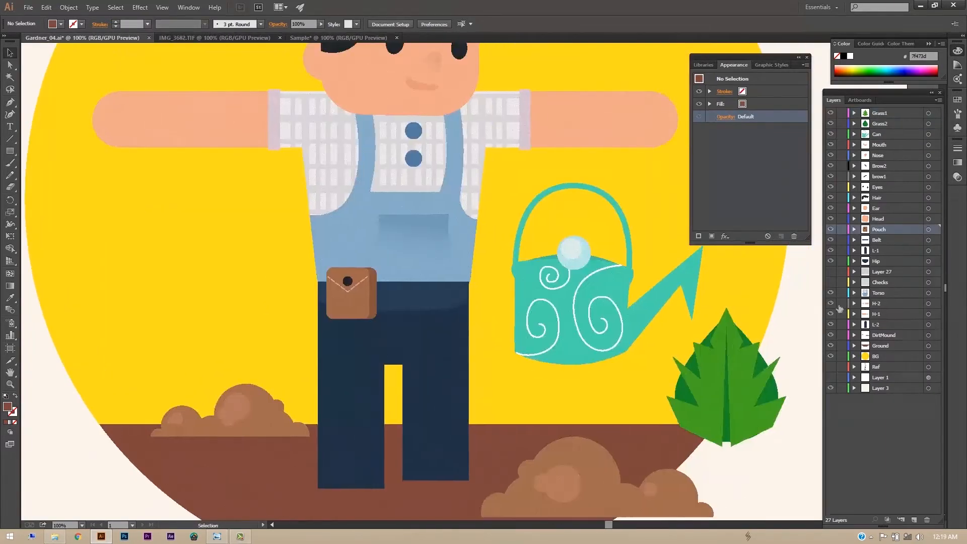
scroll(down, 3)
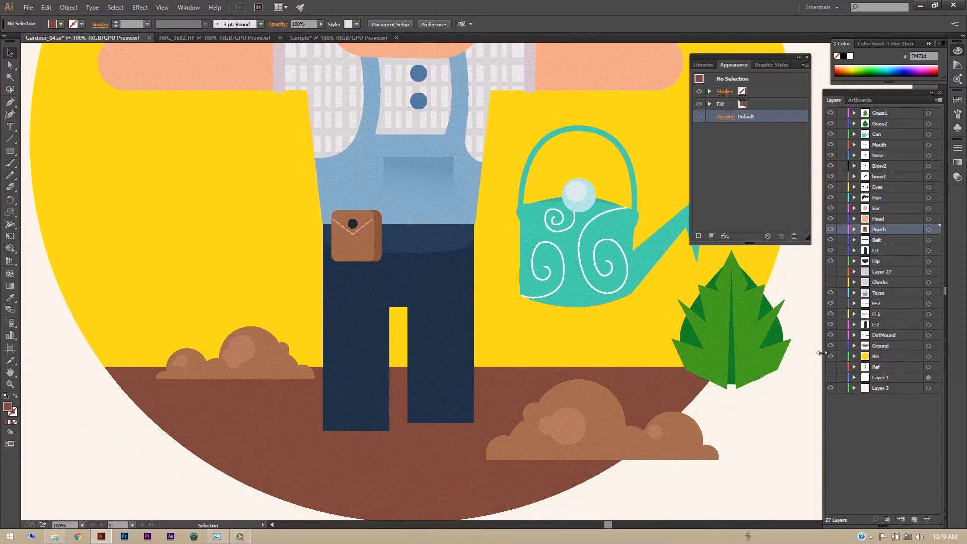
click(854, 334)
text(DirtMound2)
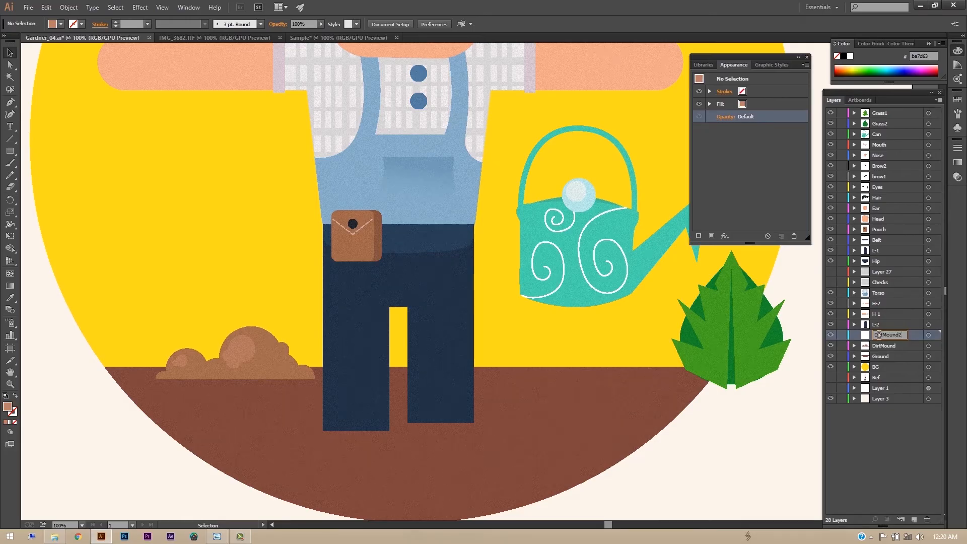
click(170, 536)
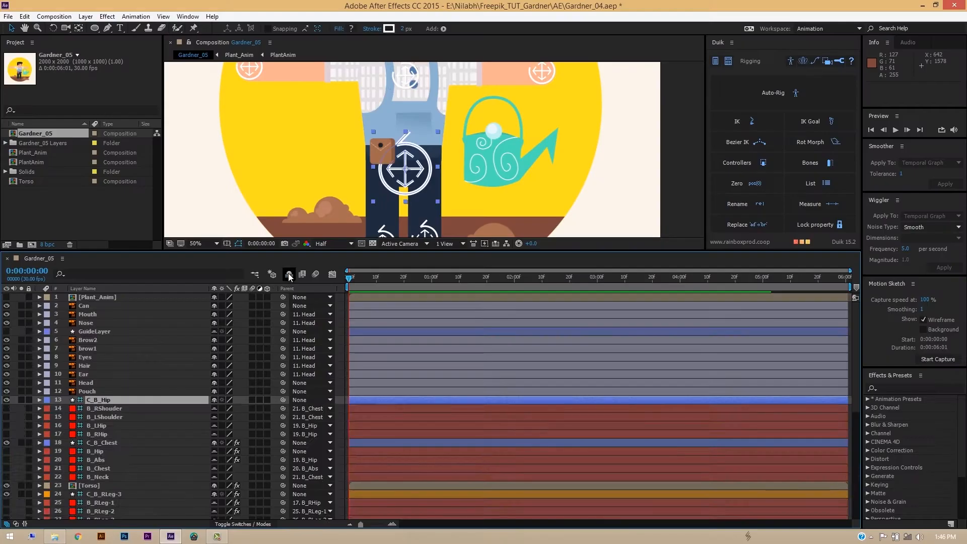